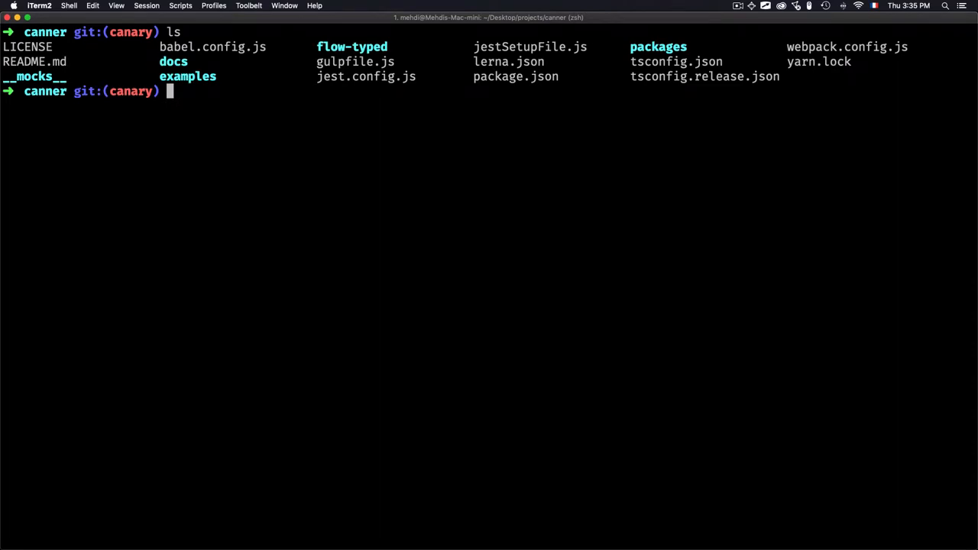
- Run git log --oneline to list the canner commits as short IDs with messages
text(git l)
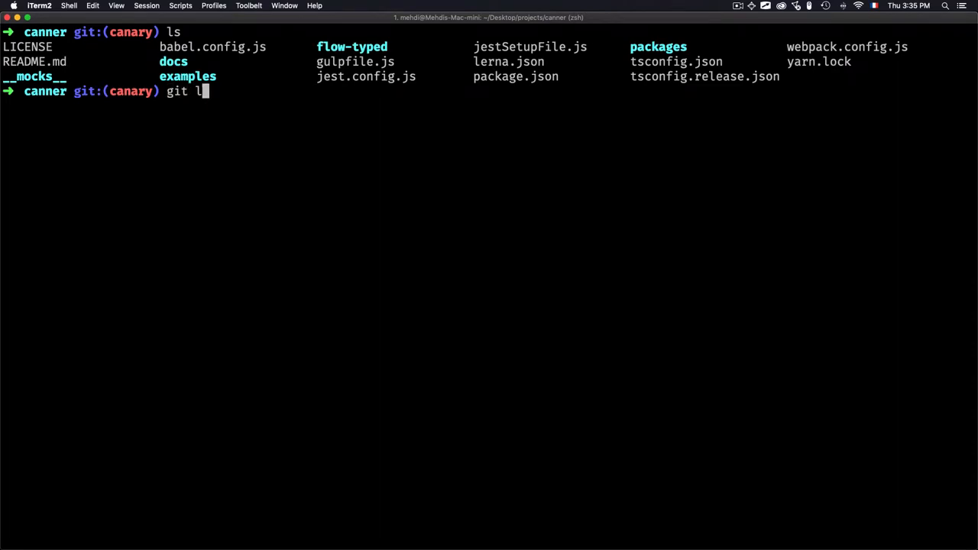
text(og --oneli)
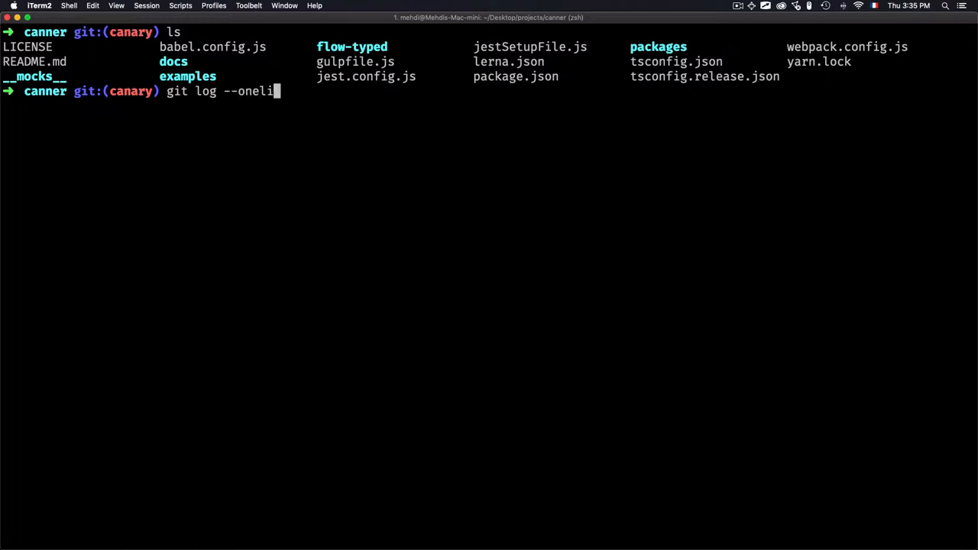
key(Return)
text(git log -)
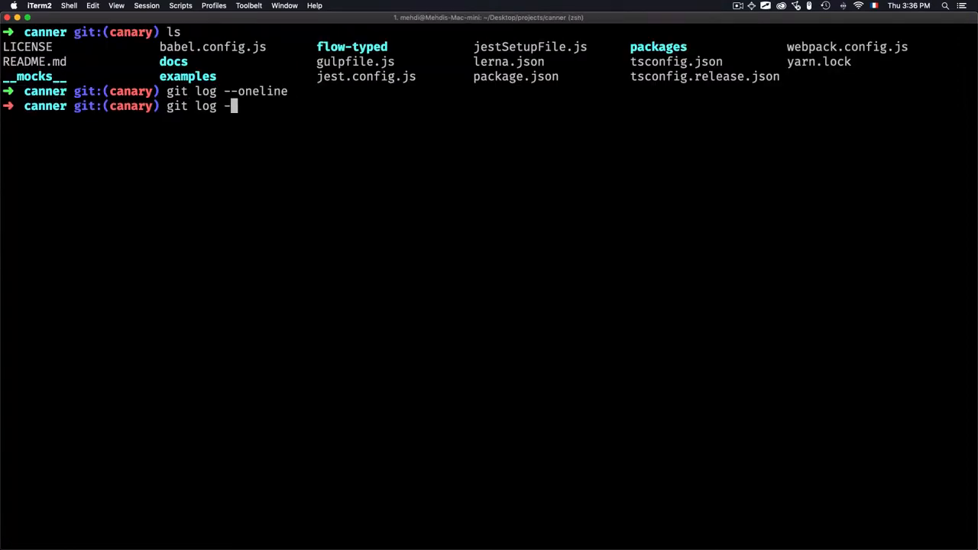
- Run plain git log to show the full history with authors and dates
key(Return)
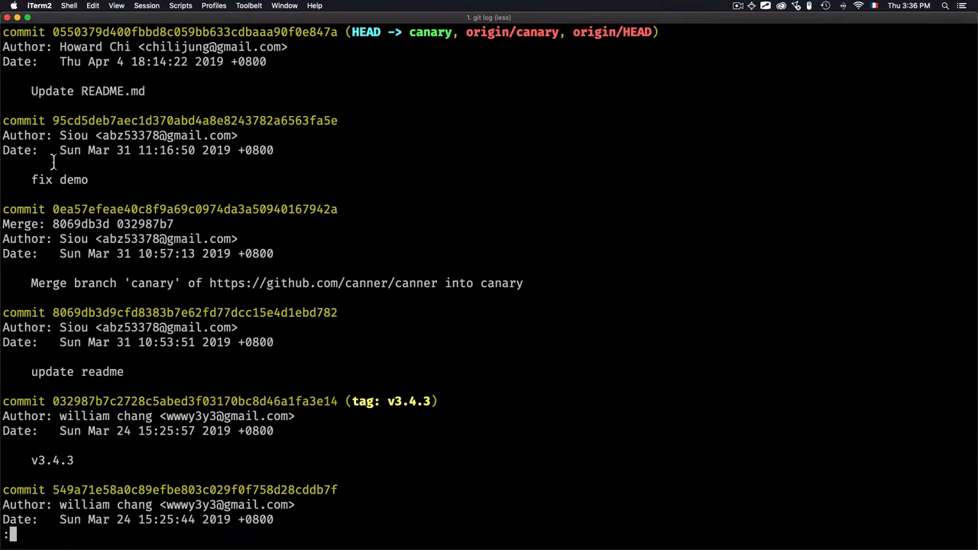
mouse_move(47, 156)
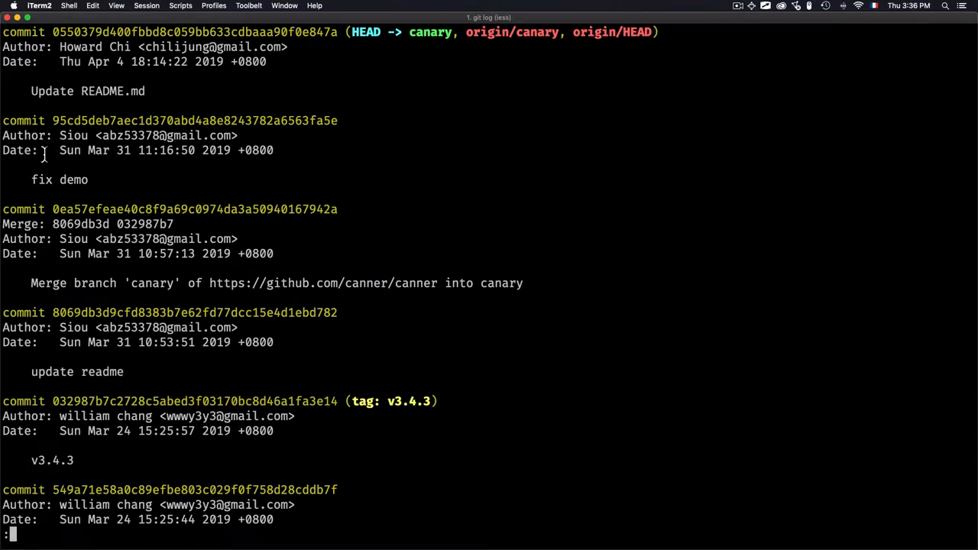
mouse_move(115, 186)
text(git log --oneline)
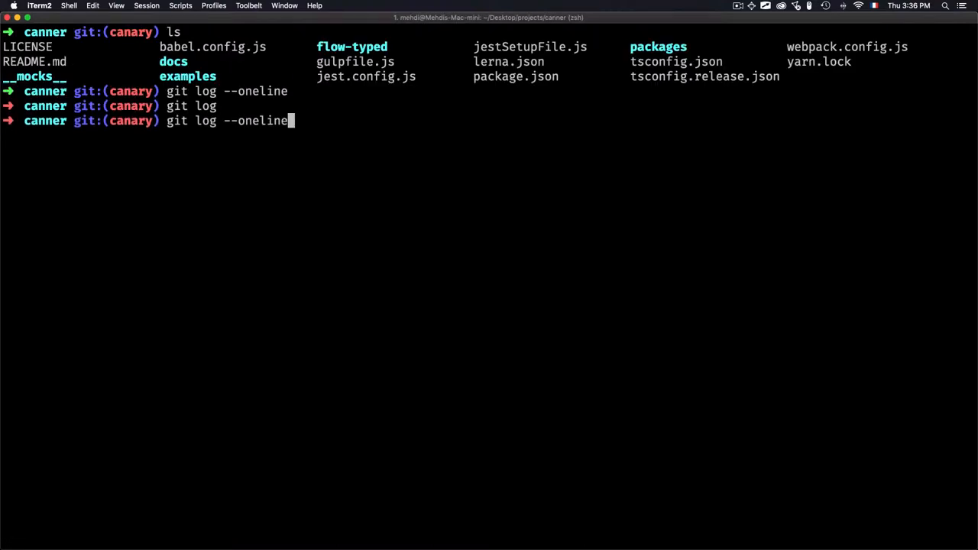
- Rerun git log --oneline to show the compact history with version tags
key(Return)
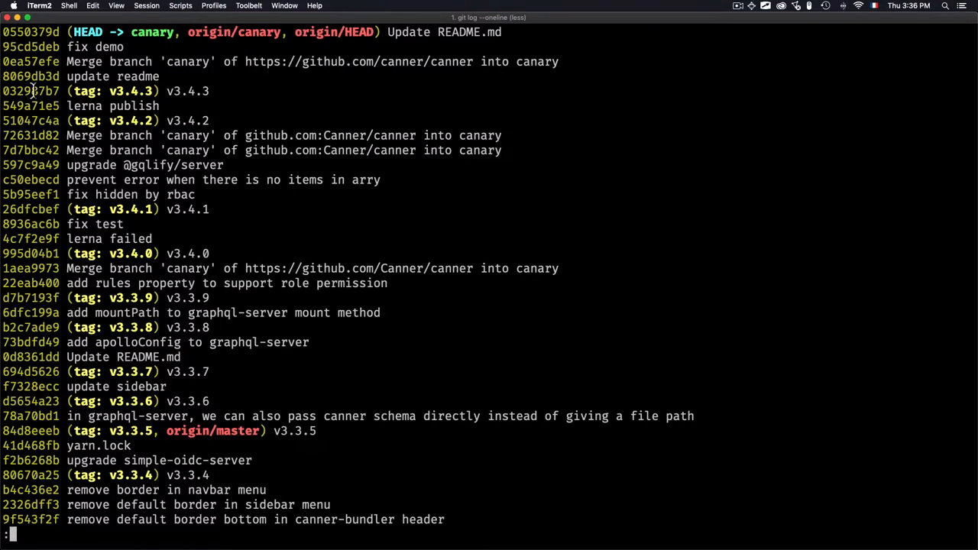
mouse_move(47, 202)
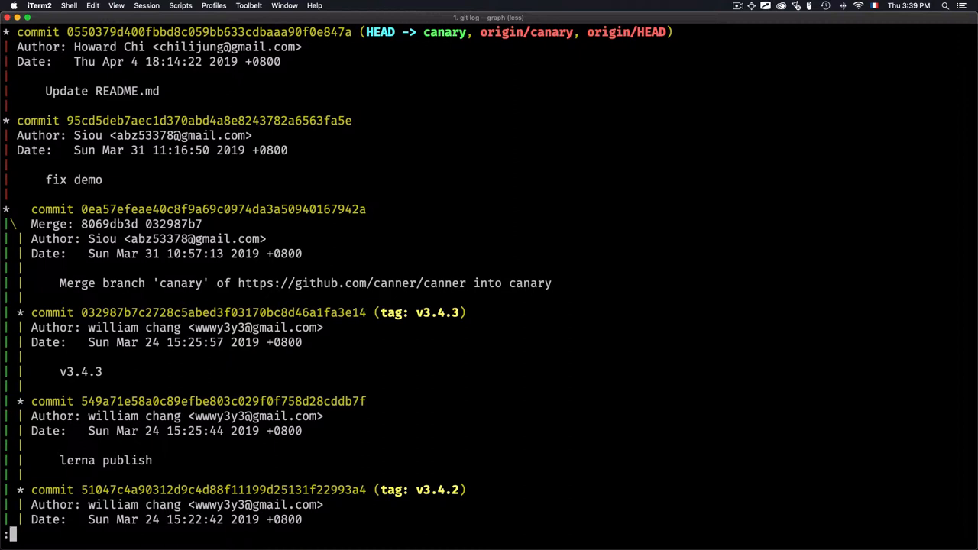
mouse_move(40, 152)
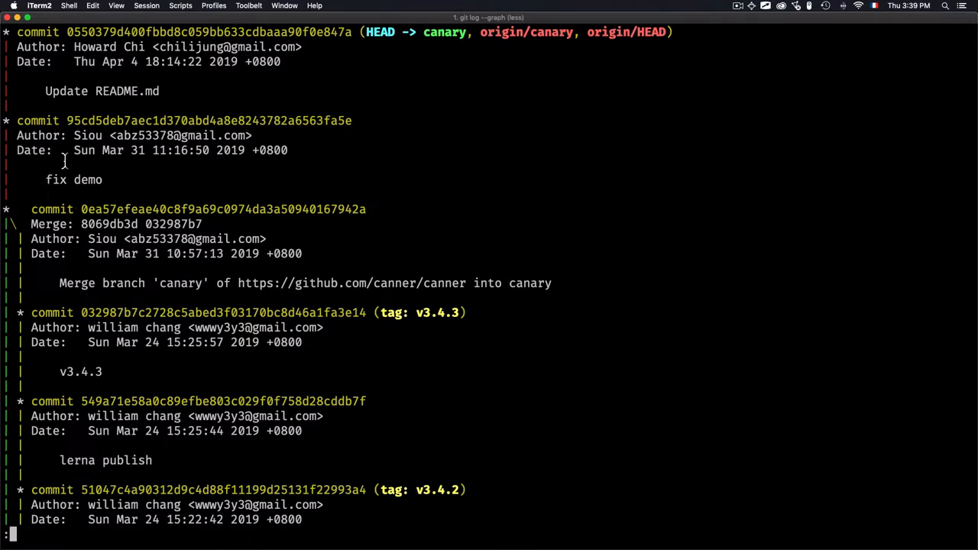
mouse_move(8, 238)
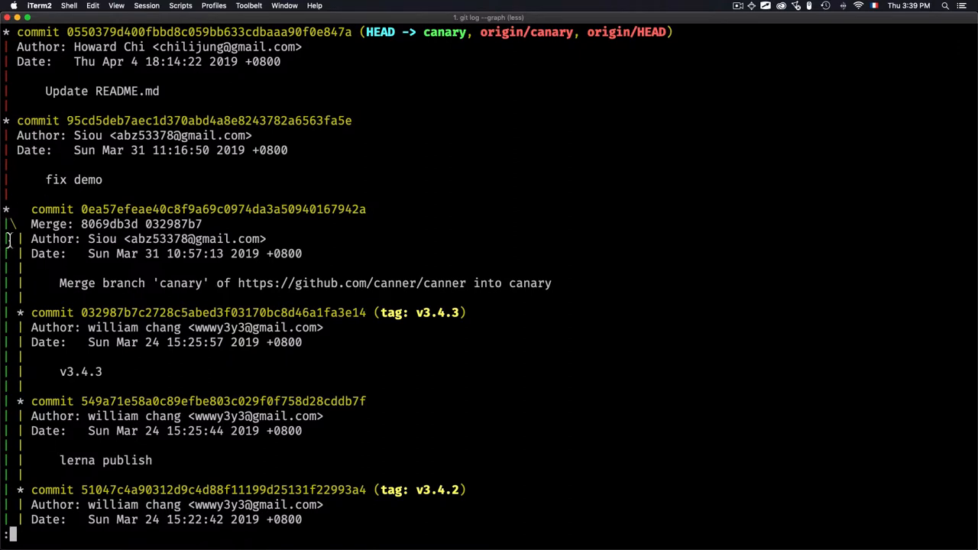
- Scroll through the git log --graph output in less, then quit back to the prompt
scroll(down, 3)
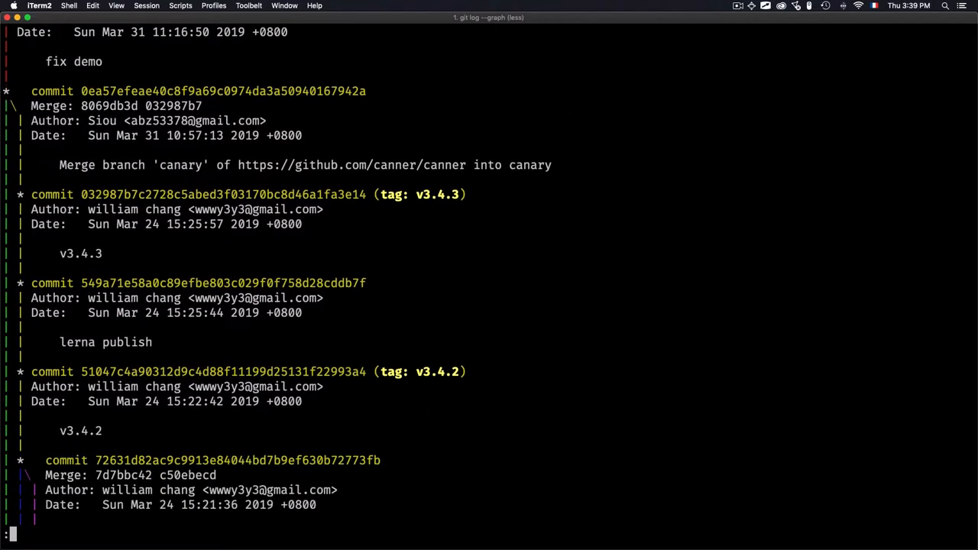
scroll(down, 3)
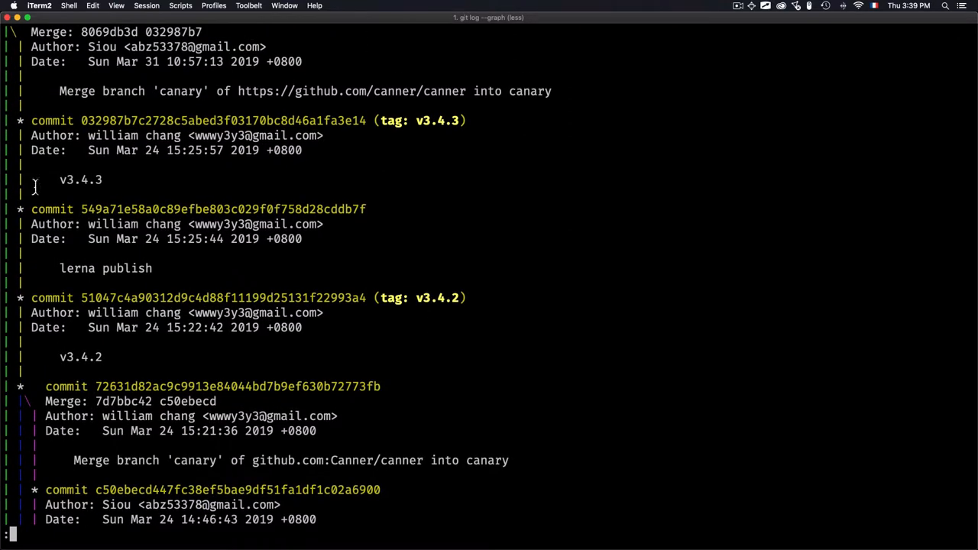
scroll(down, 3)
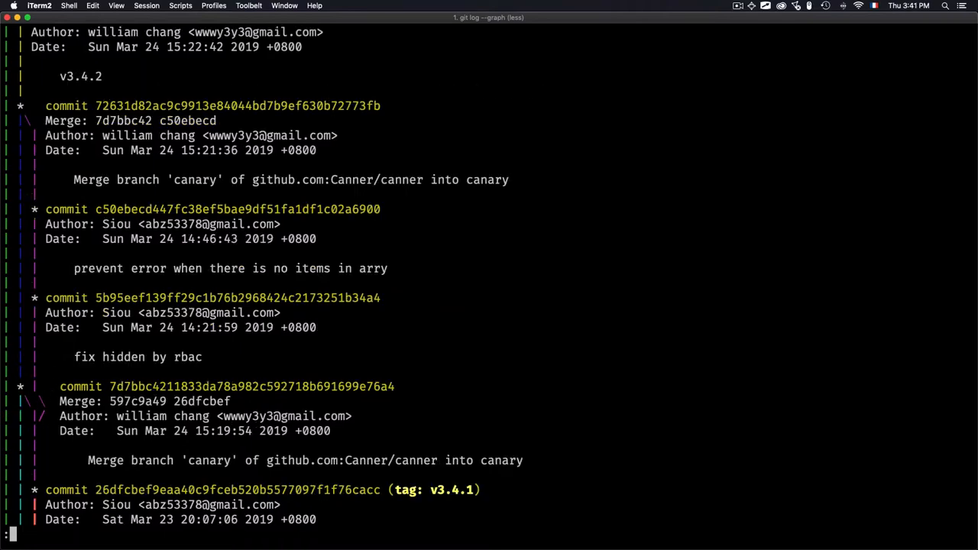
scroll(down, 3)
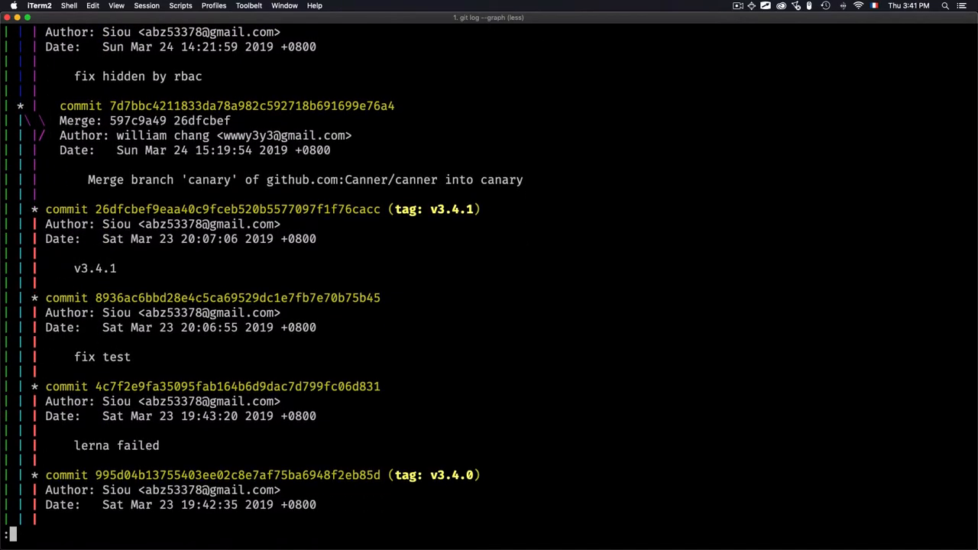
scroll(down, 3)
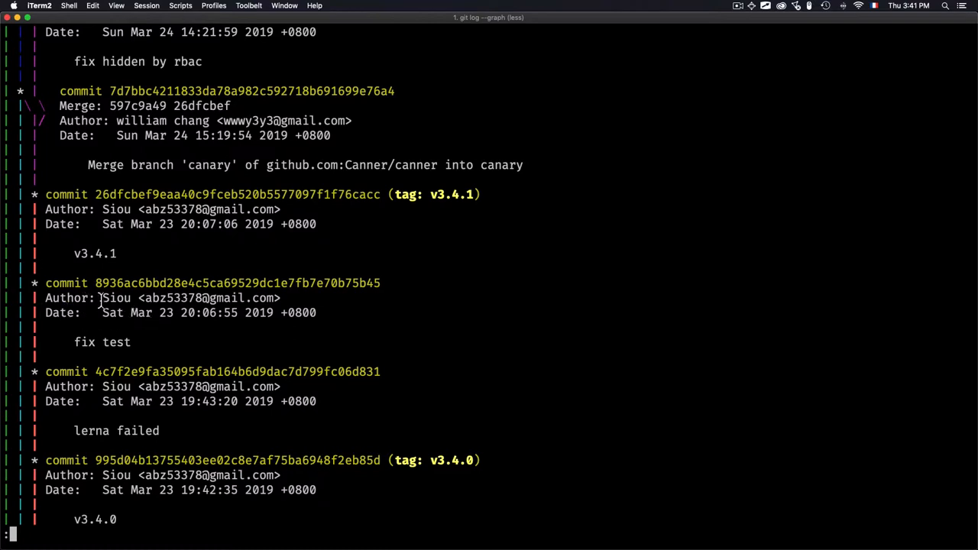
mouse_move(147, 342)
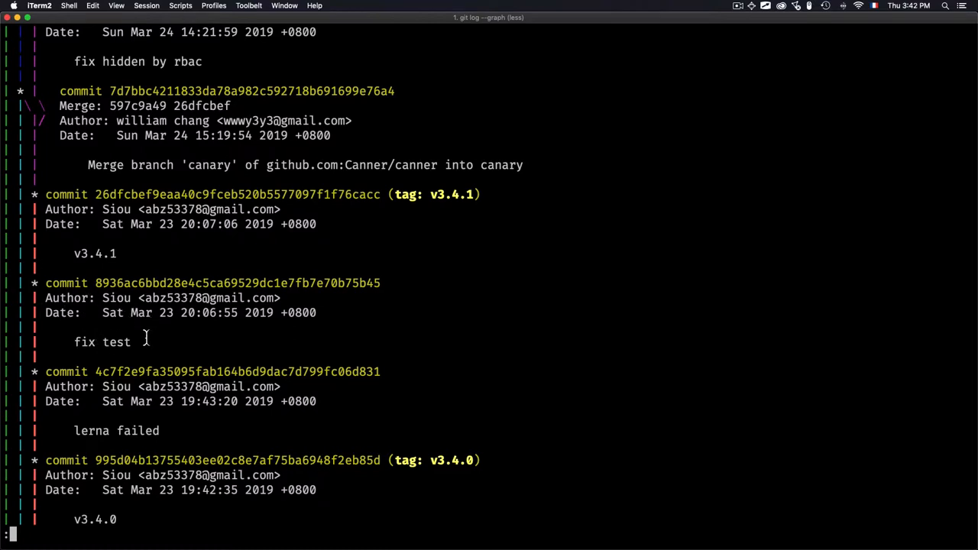
key(q)
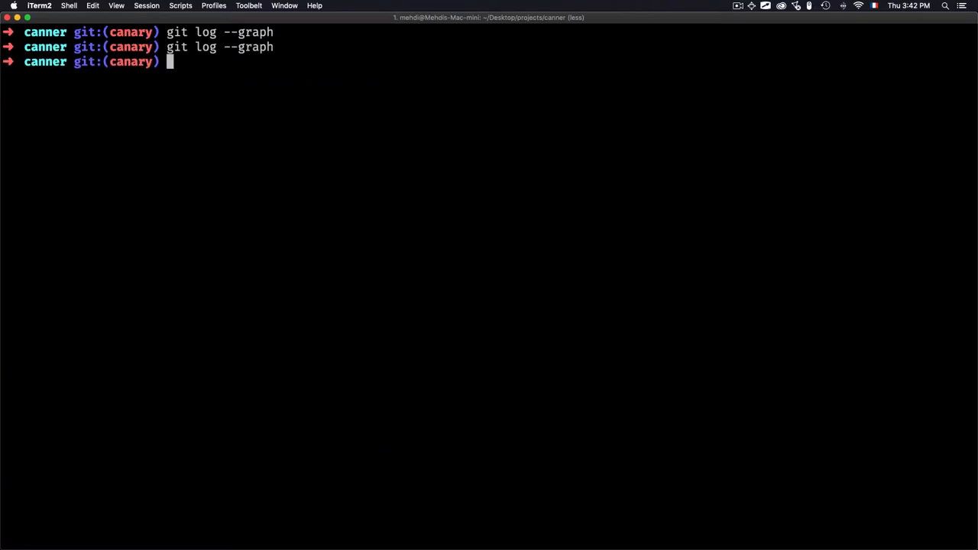
- Run git log --graph --oneline to show the compact branch graph with tags
text(git log --graph --)
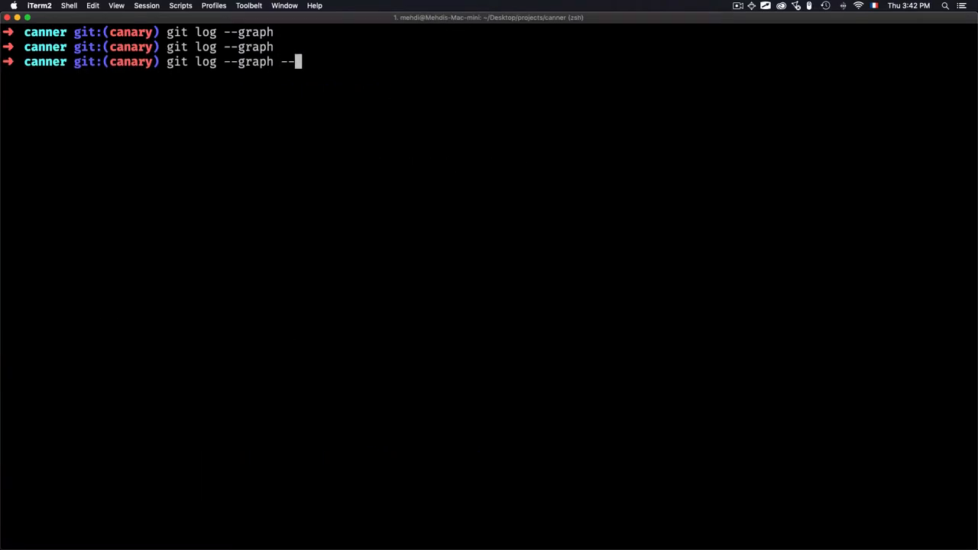
key(Return)
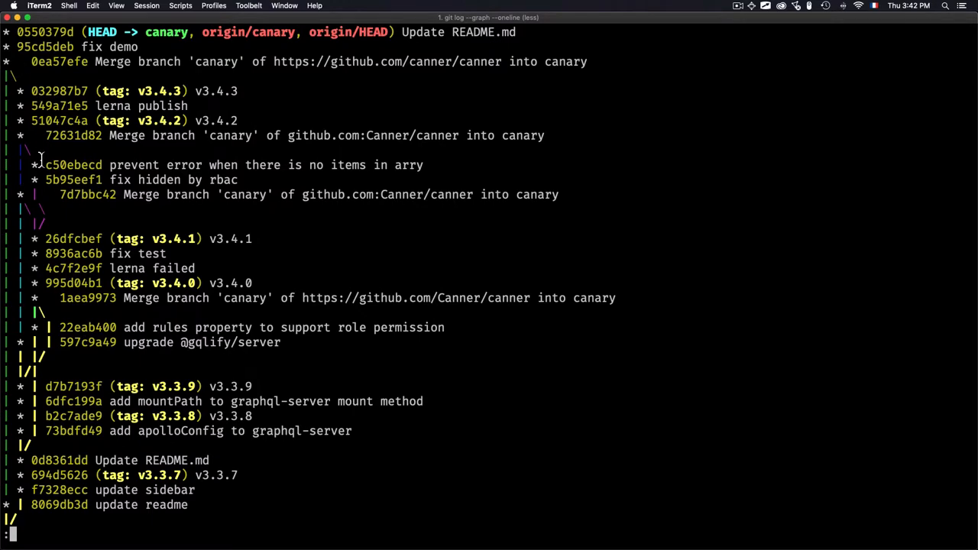
mouse_move(69, 95)
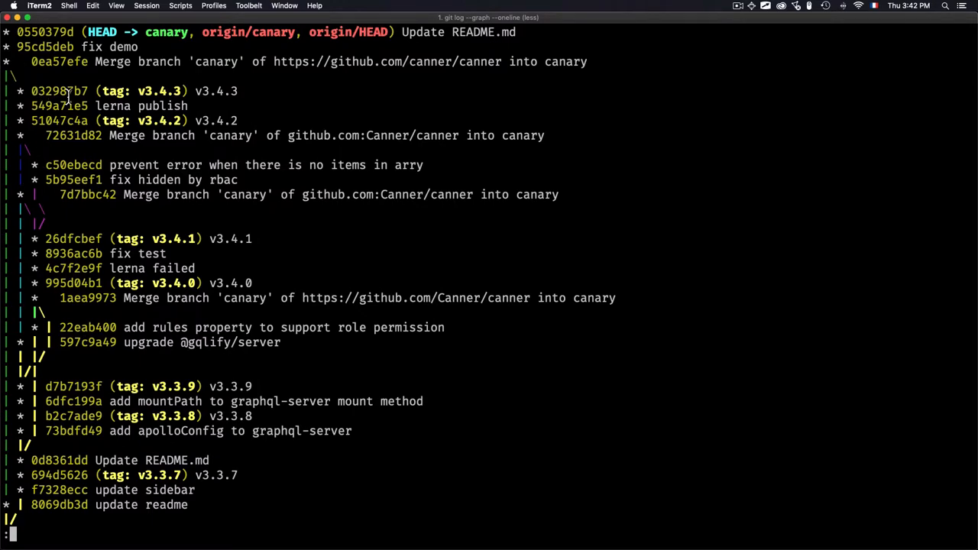
scroll(down, 3)
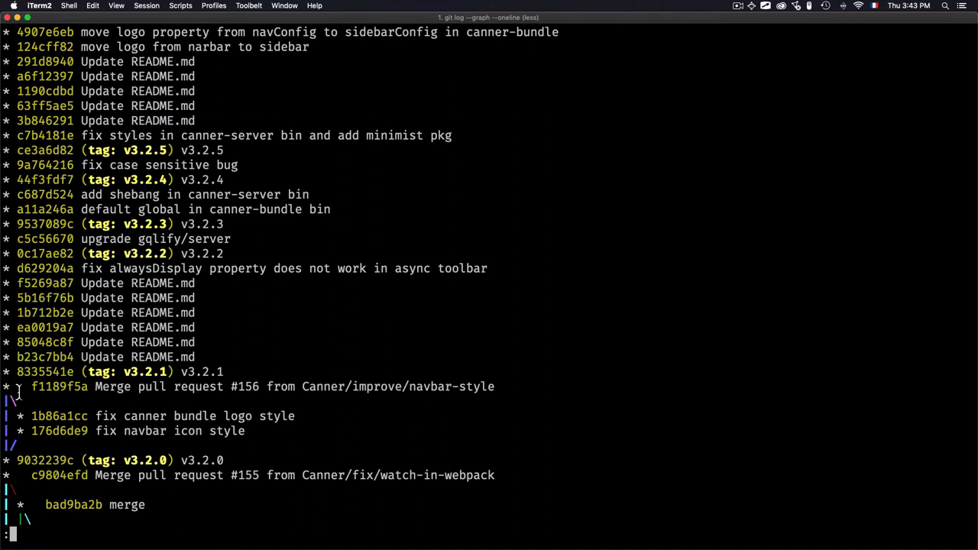
mouse_move(23, 392)
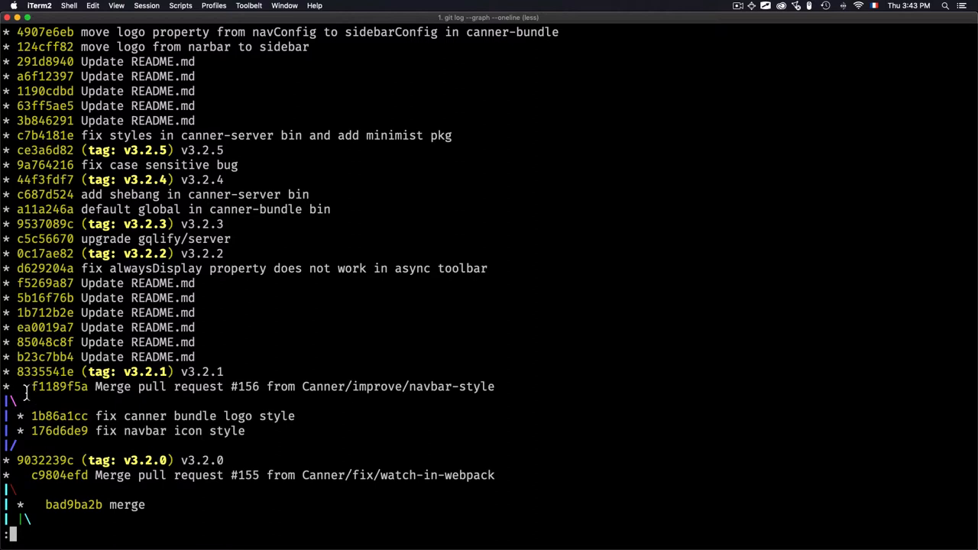
mouse_move(59, 416)
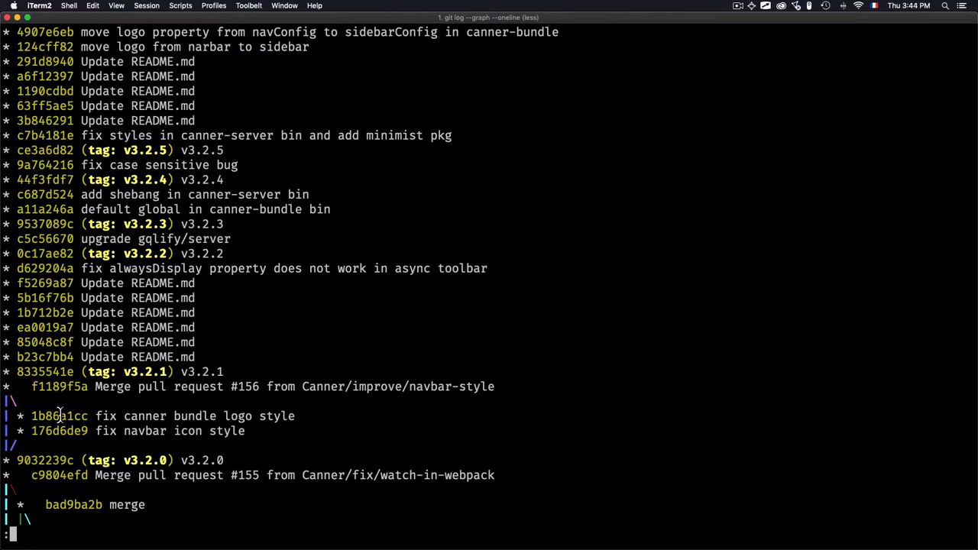
- Select the short commit ID 1b86a1cc near the v3.2 releases in the graph log
double_click(59, 416)
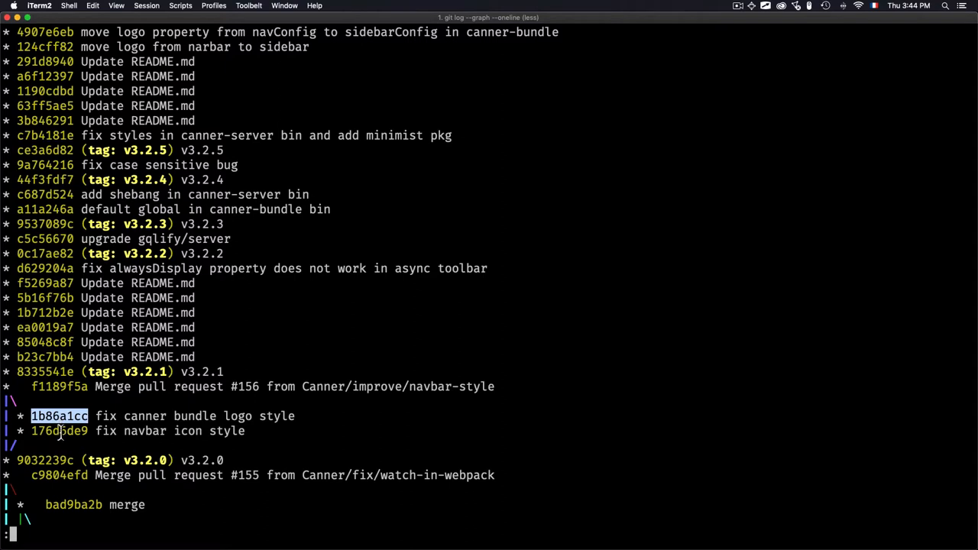
mouse_move(63, 432)
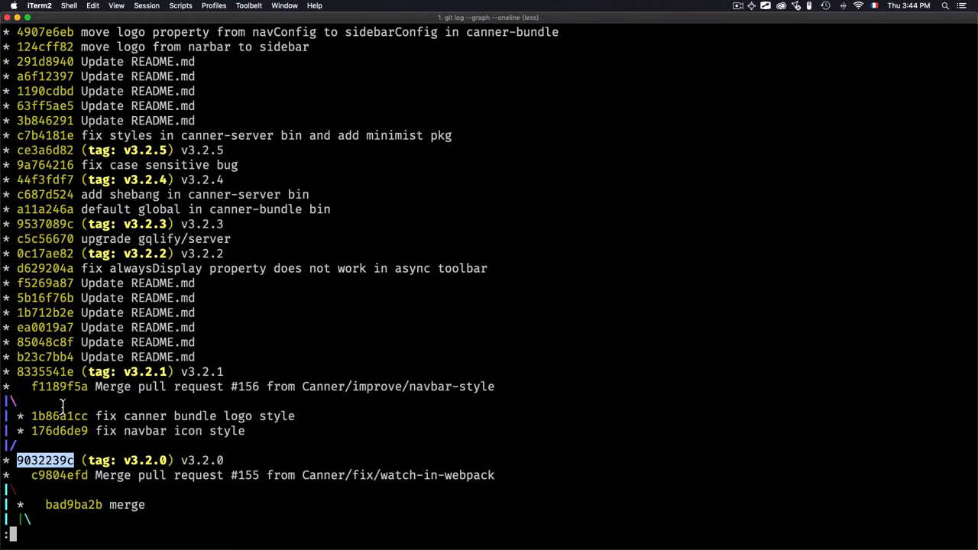
mouse_move(136, 394)
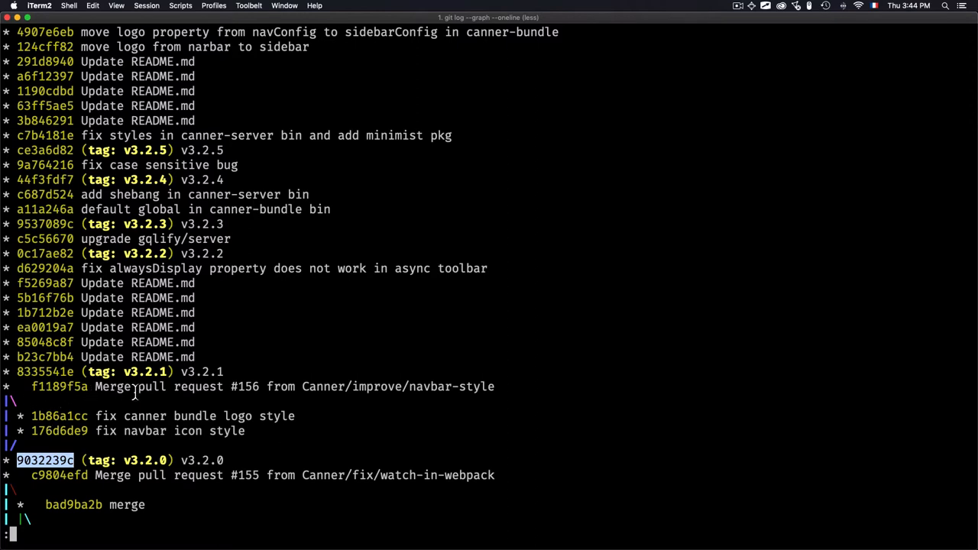